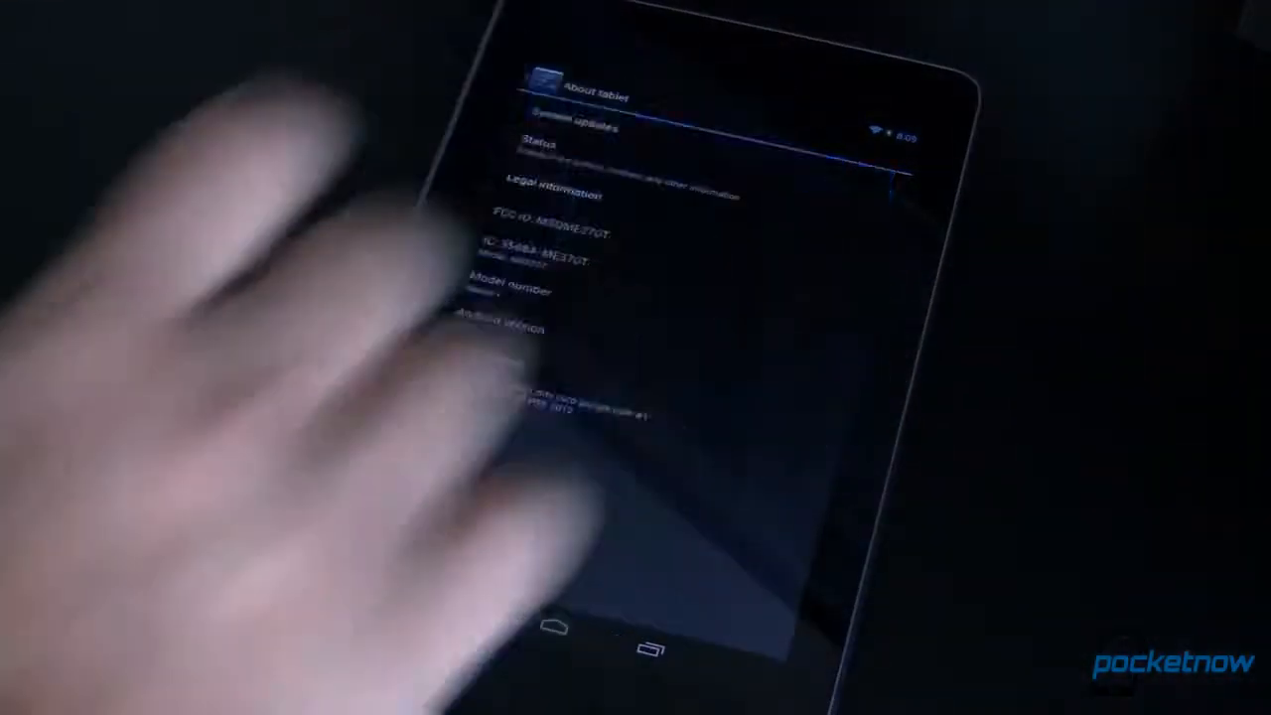
click(548, 127)
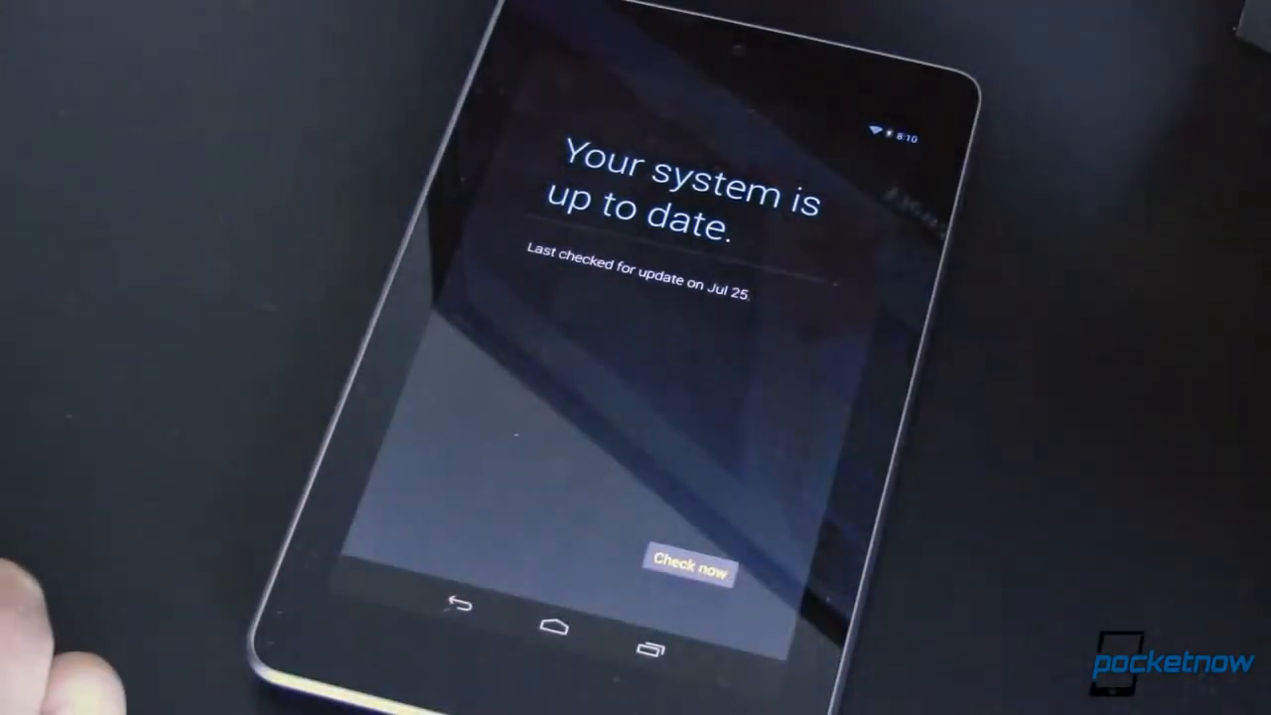
click(689, 566)
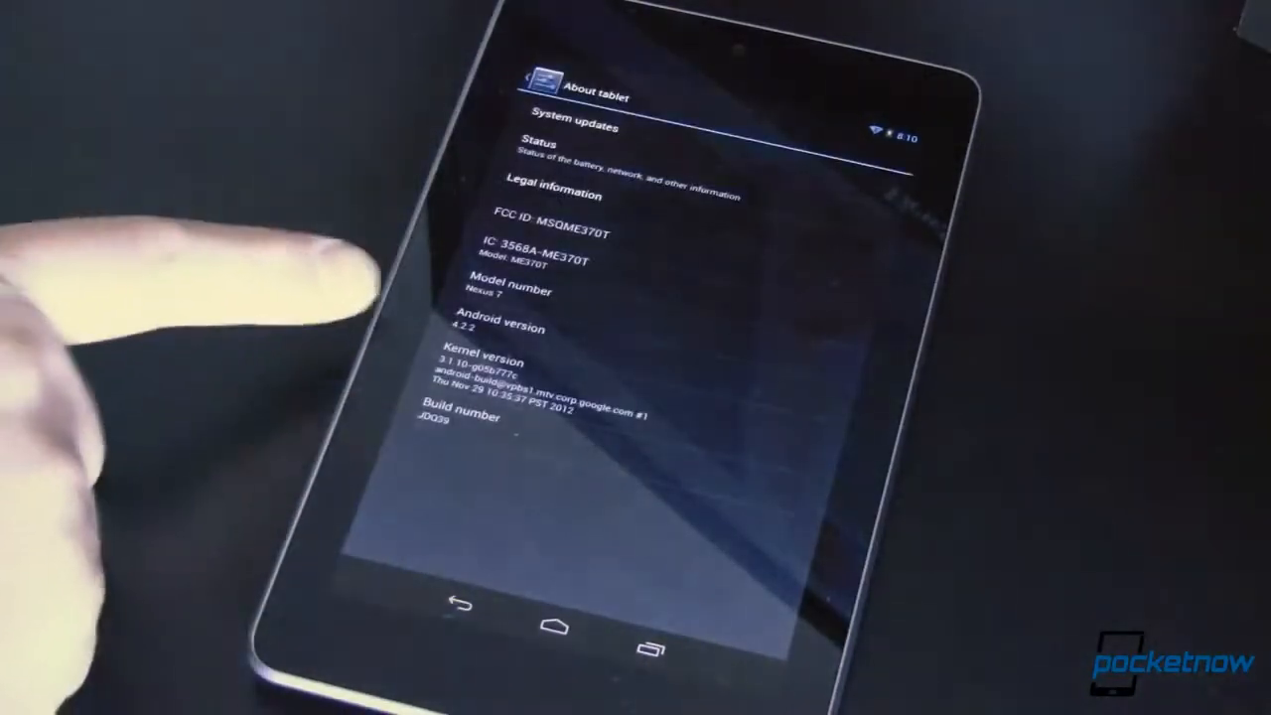
mouse_move(378, 288)
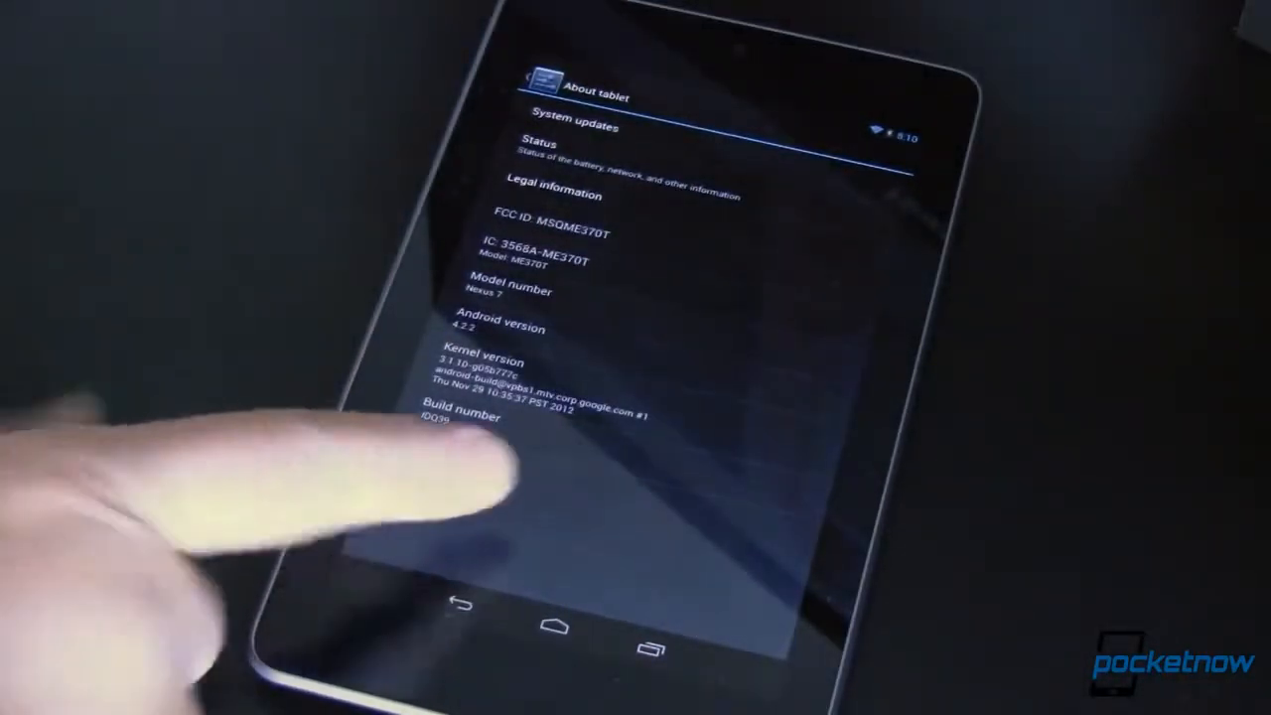
click(467, 415)
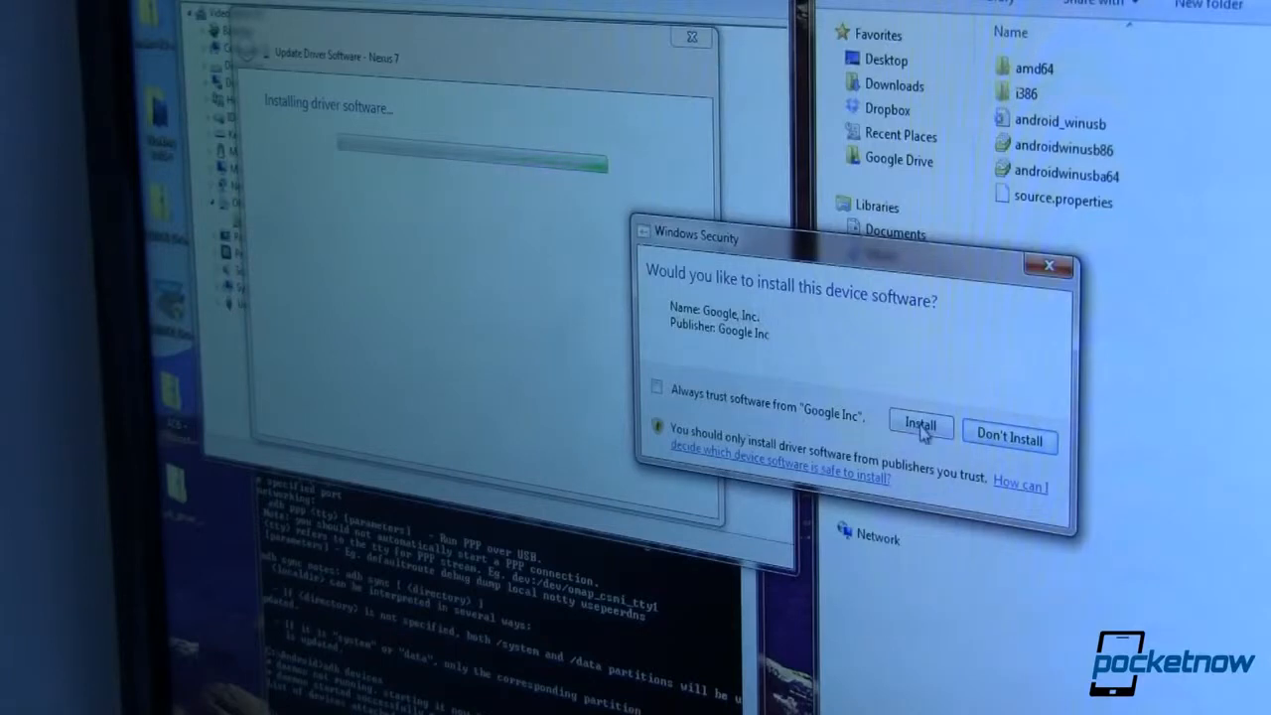
click(918, 425)
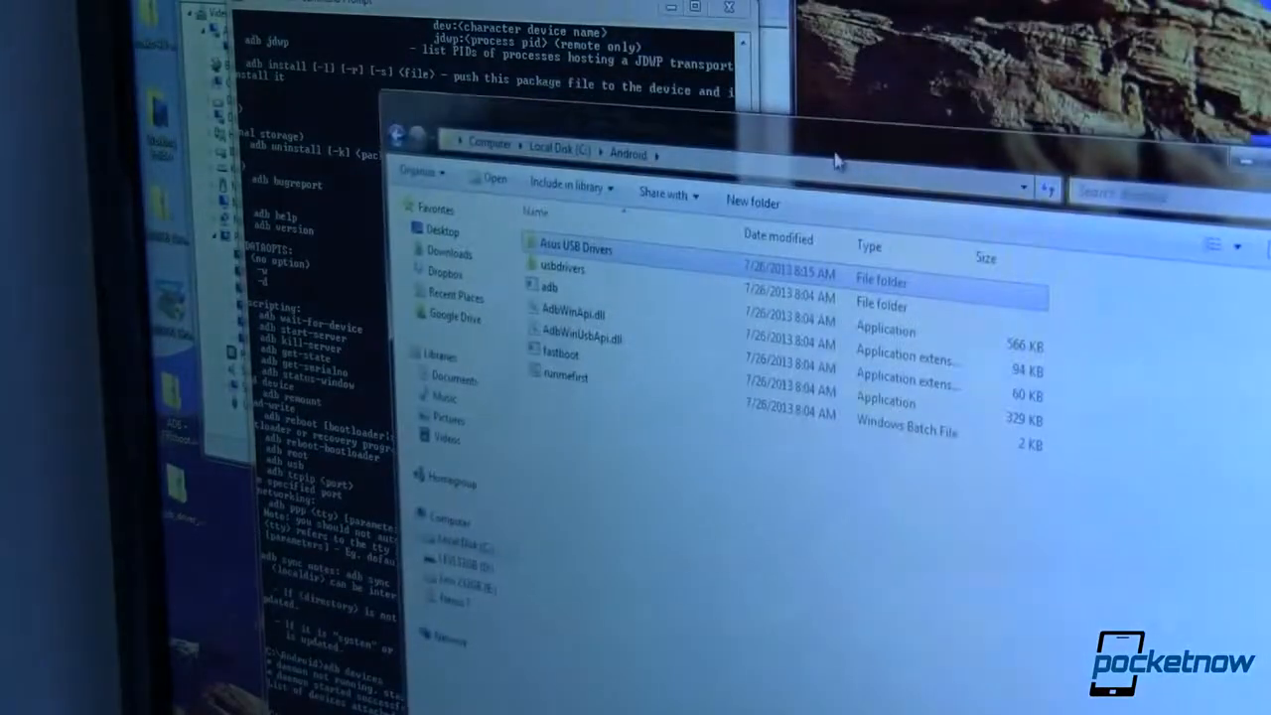
mouse_move(581, 338)
text(adb devices)
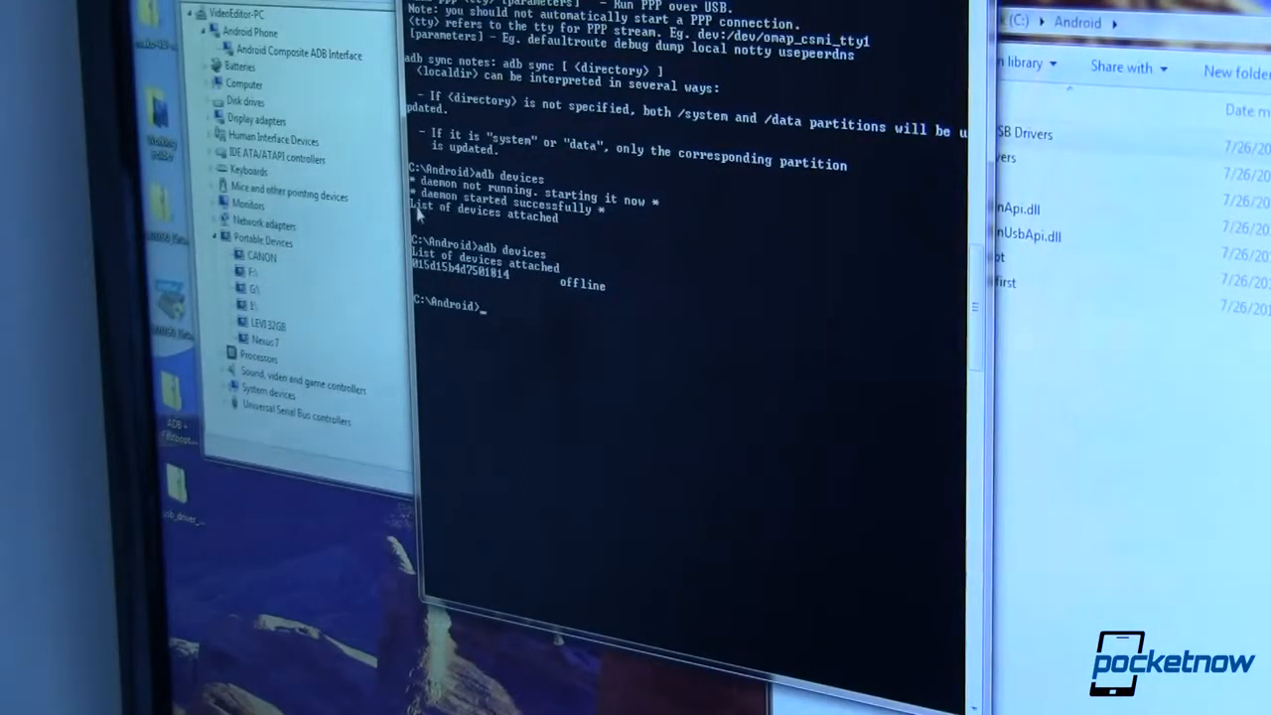
mouse_move(559, 246)
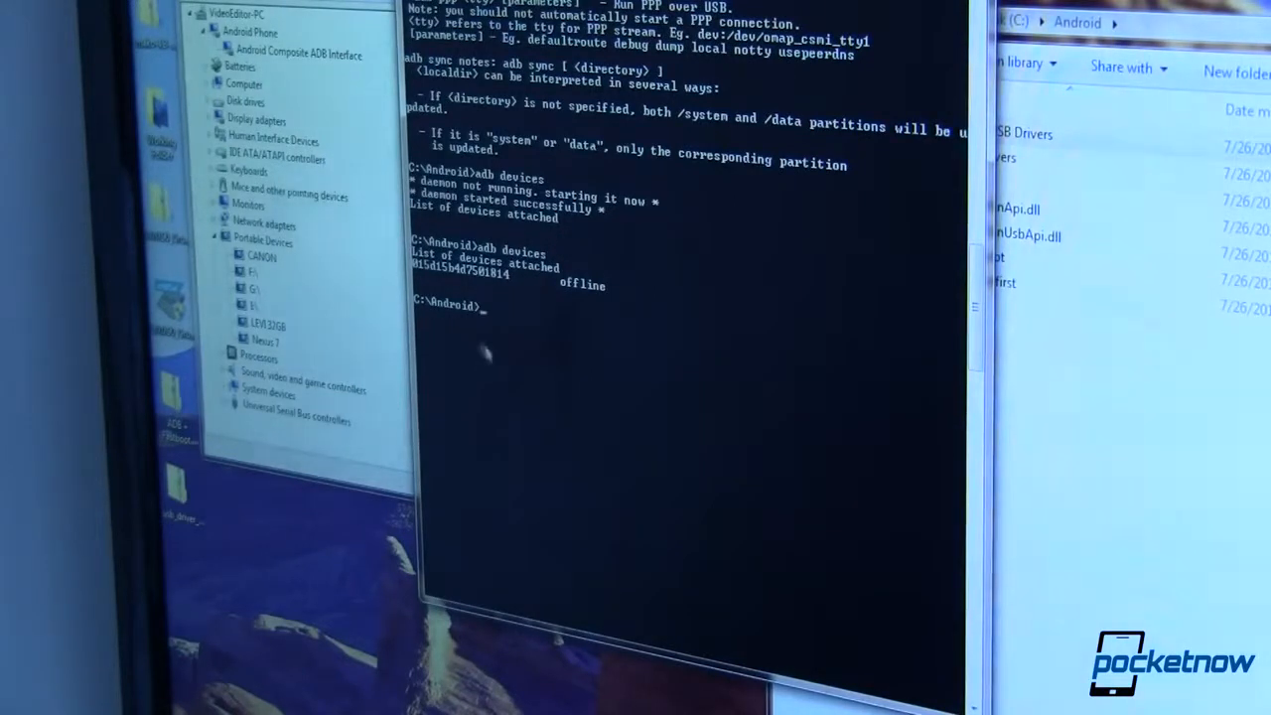
mouse_move(514, 294)
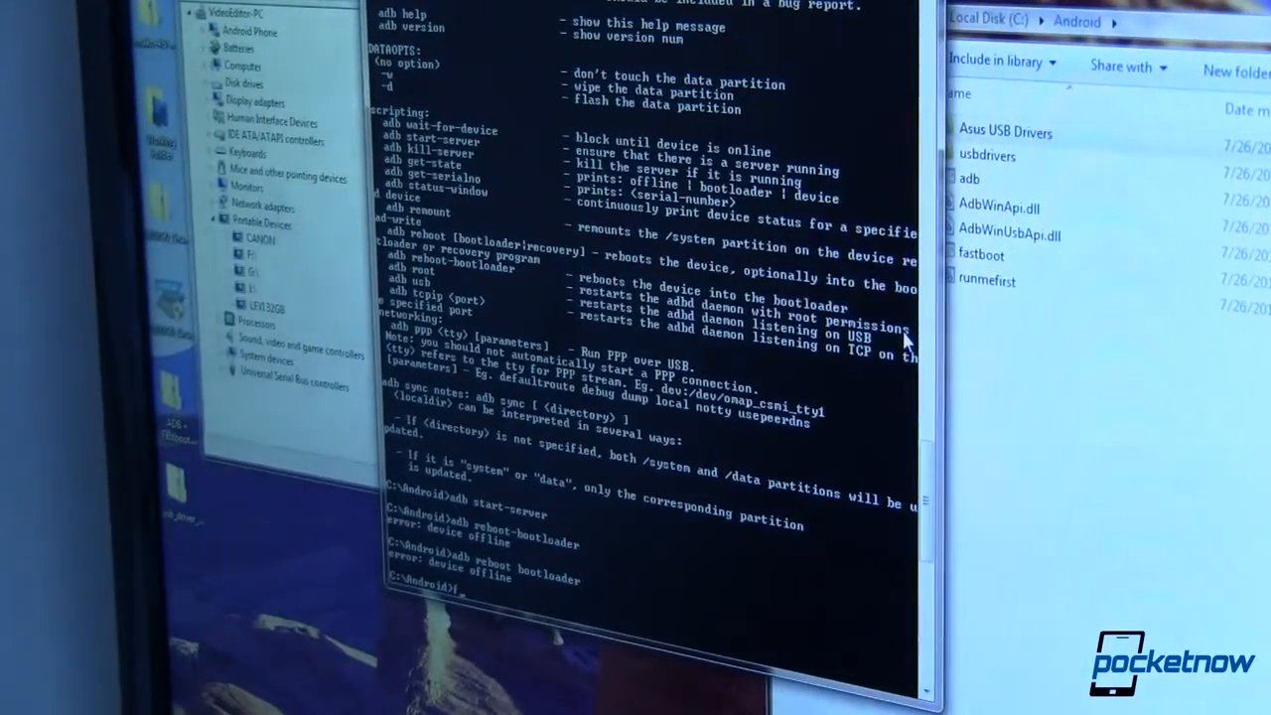
Step: Run fastboot oem unlock at the C:\Android prompt to unlock the bootloader
text(fastboot)
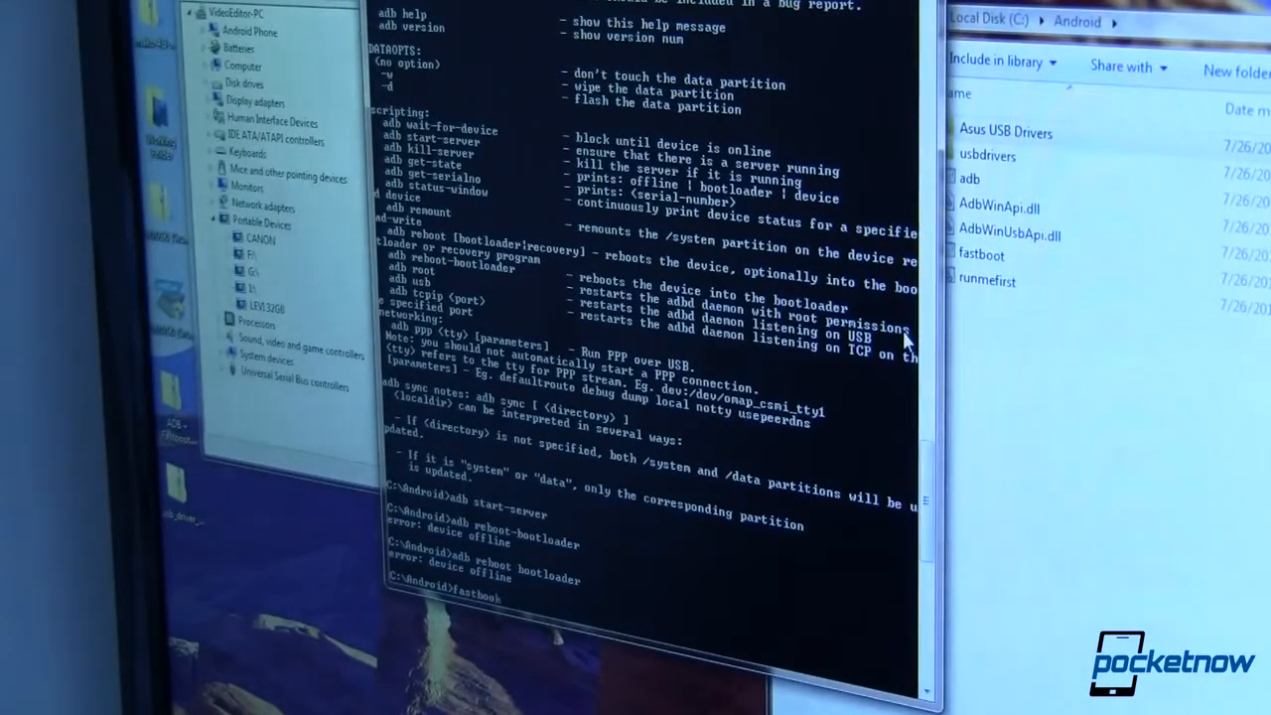
text(pe)
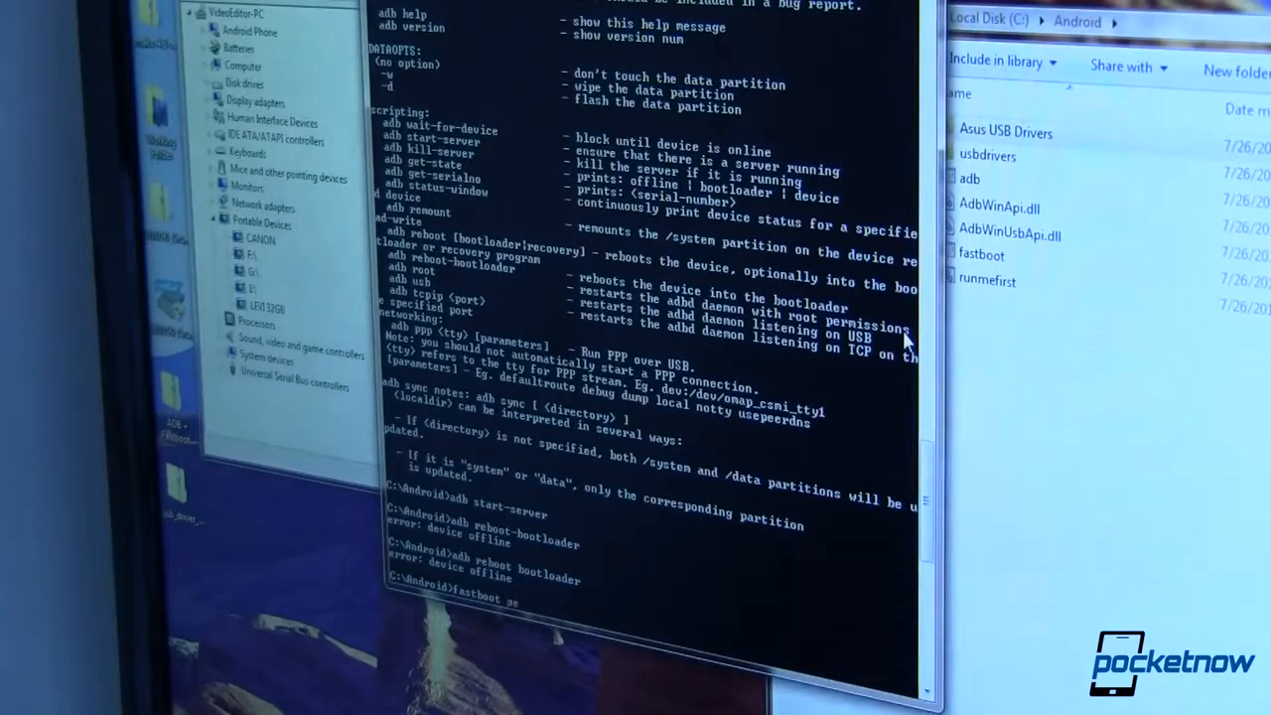
text(oem unlock)
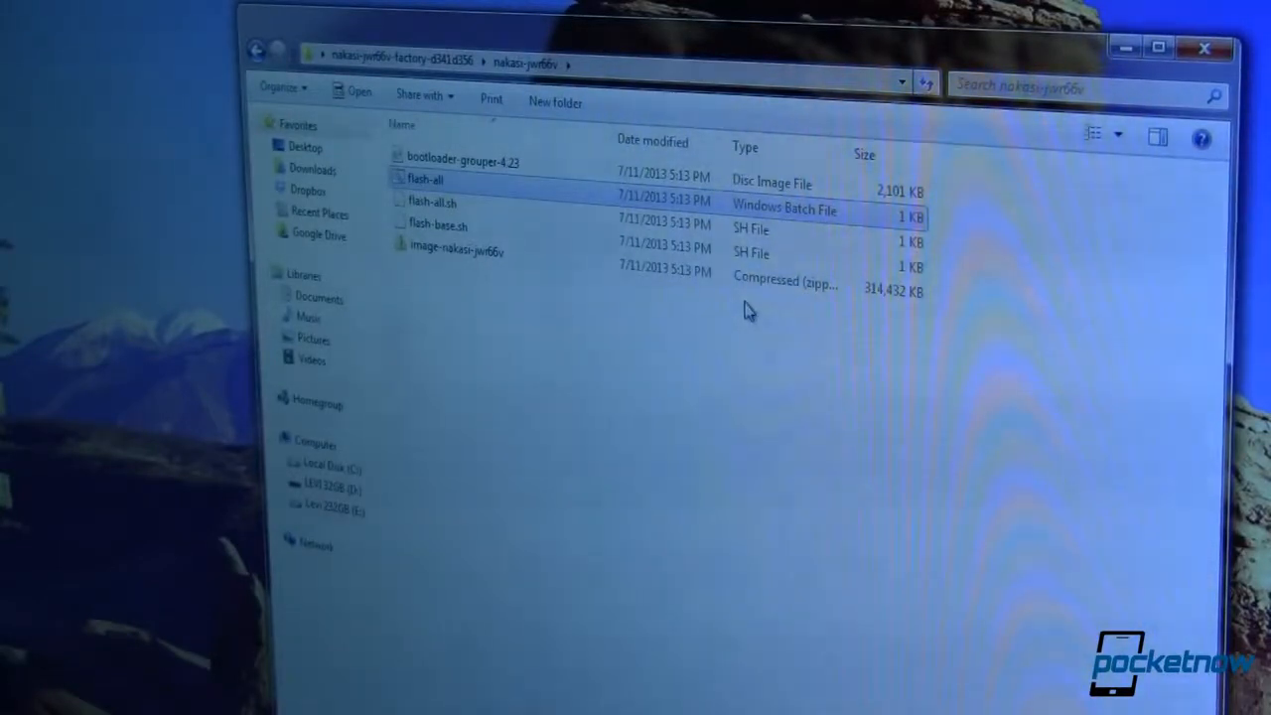
mouse_move(596, 21)
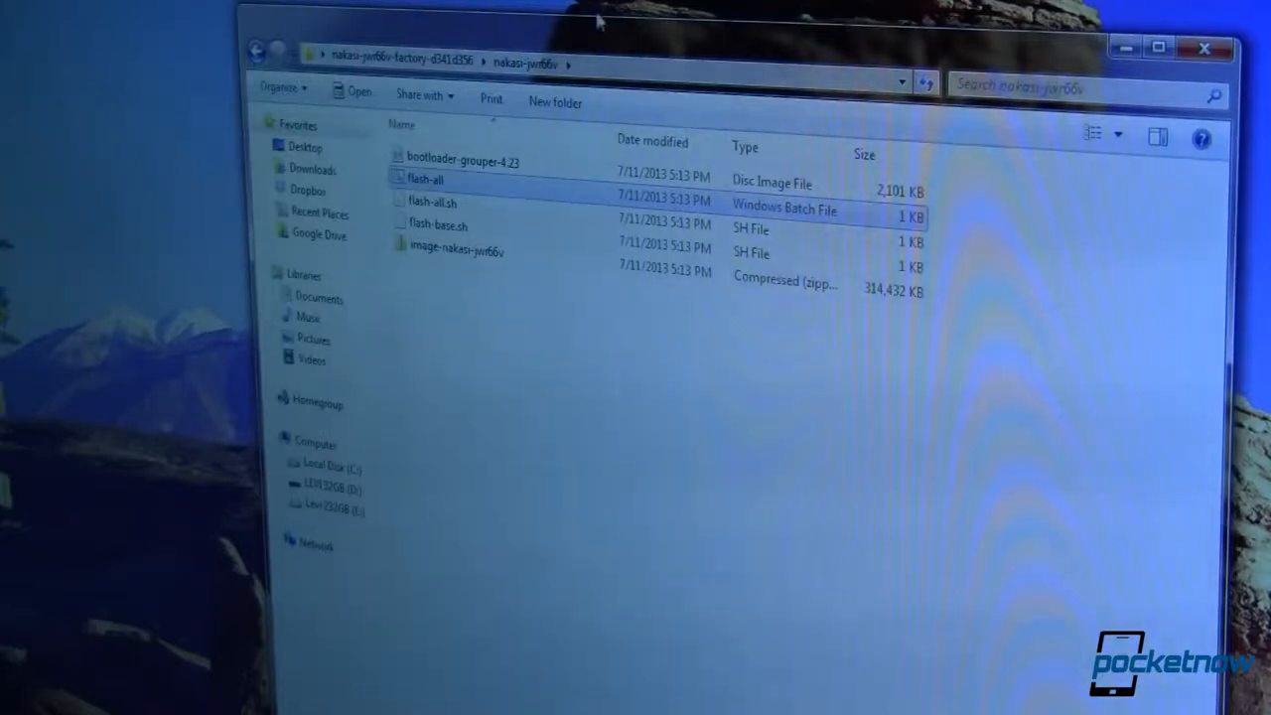
mouse_move(560, 36)
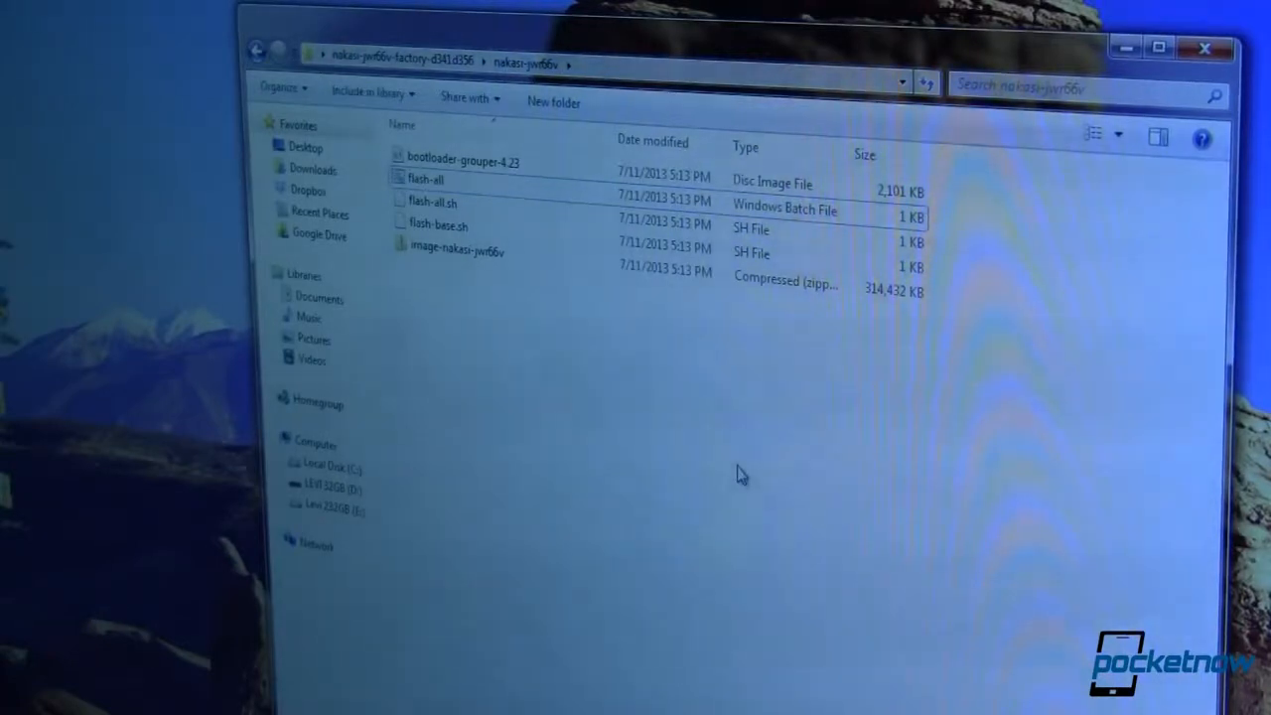
mouse_move(745, 455)
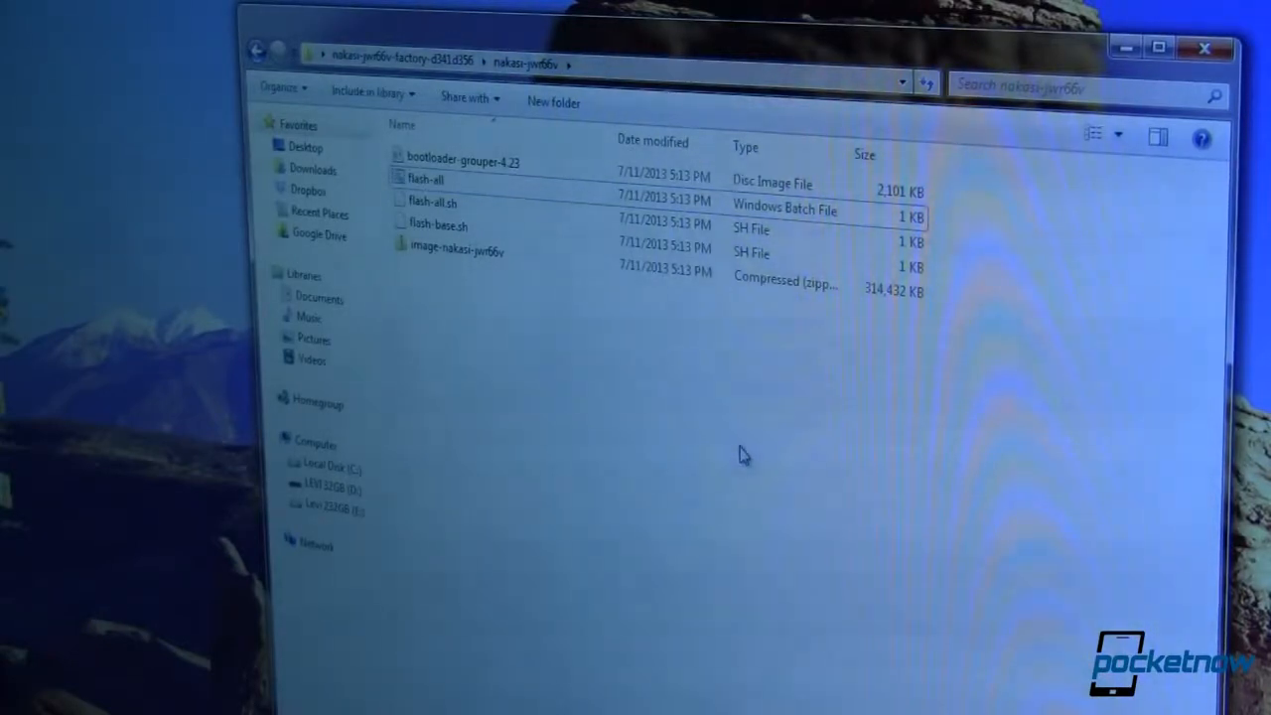
mouse_move(596, 357)
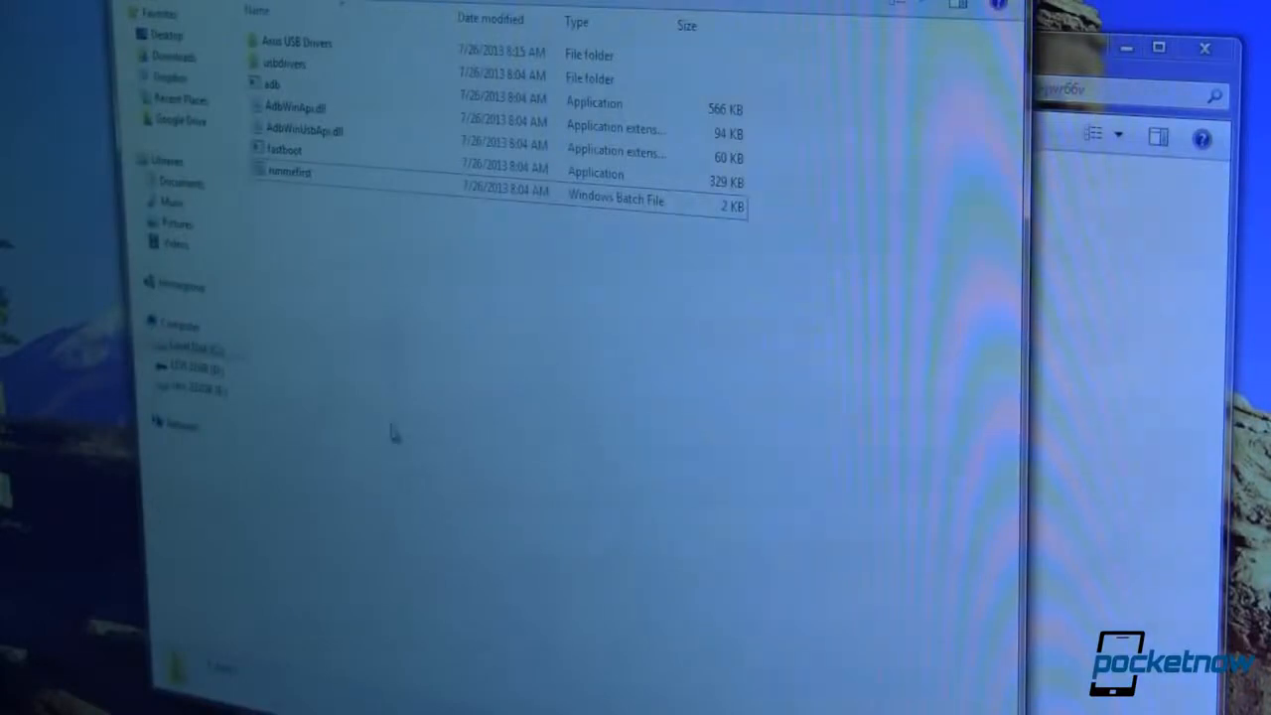
Step: Paste the copied nakasi factory image files into the Android folder beside adb and fastboot
right_click(394, 433)
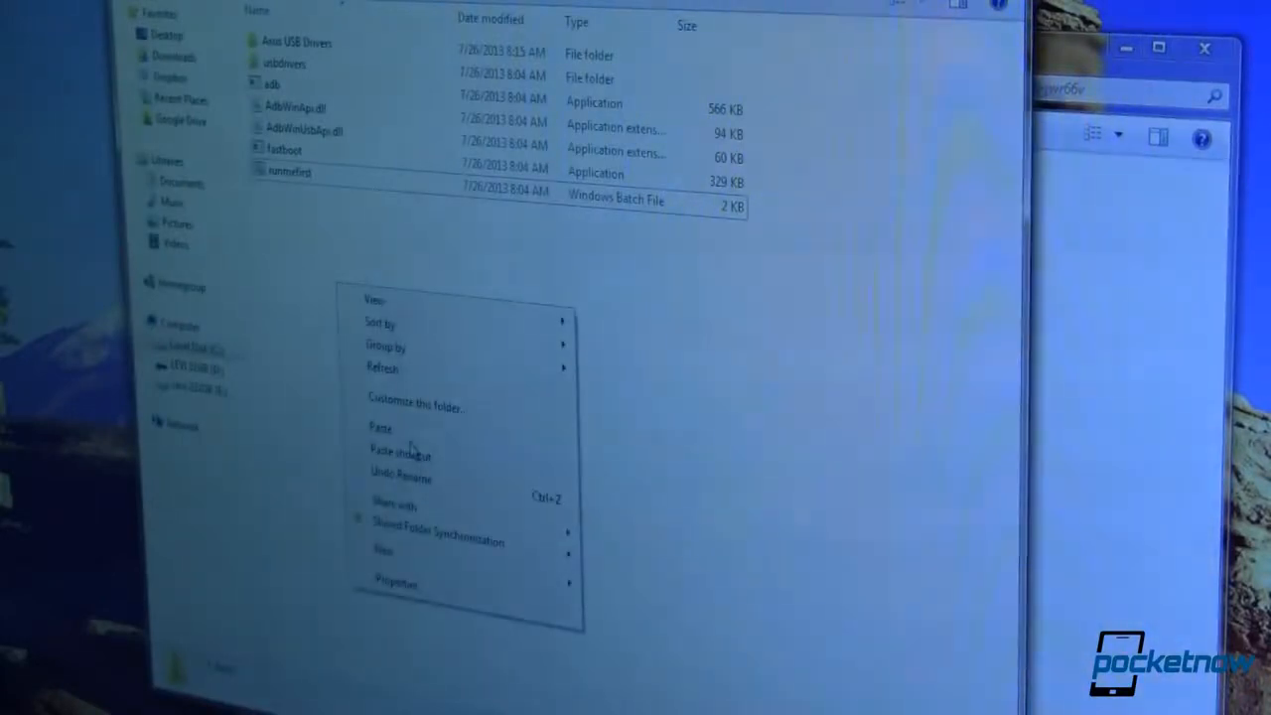
click(382, 429)
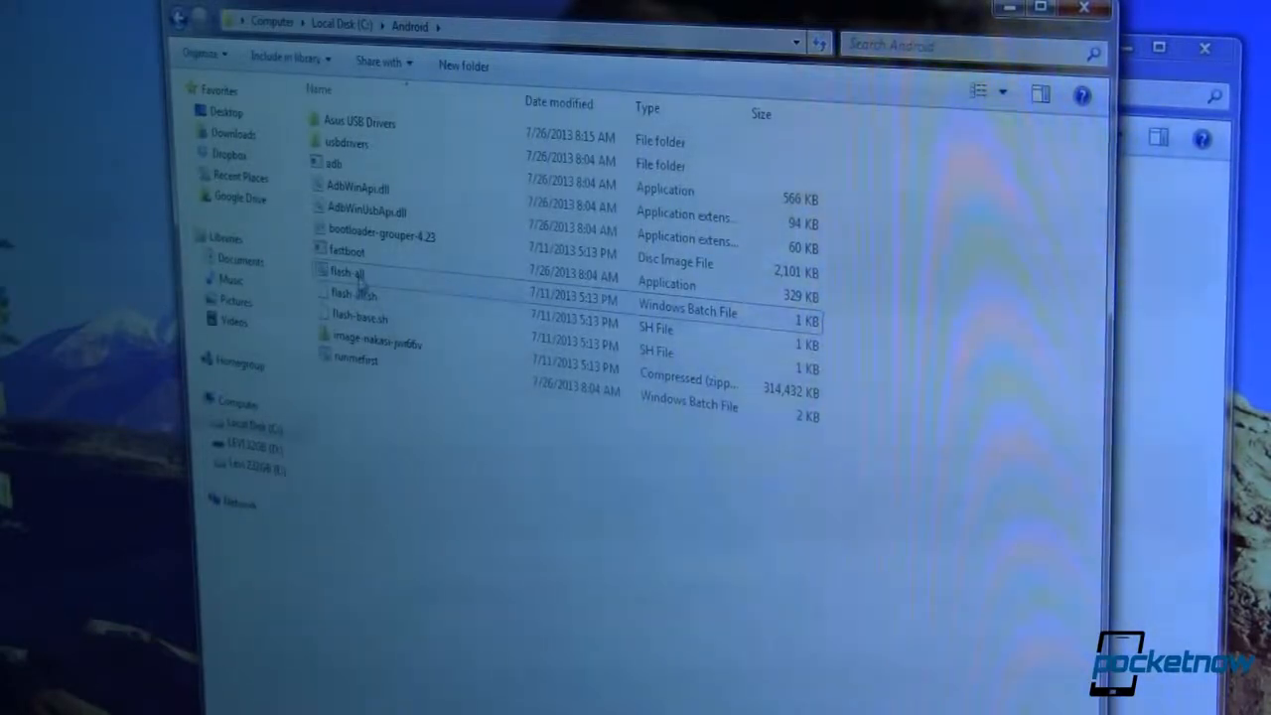
mouse_move(353, 294)
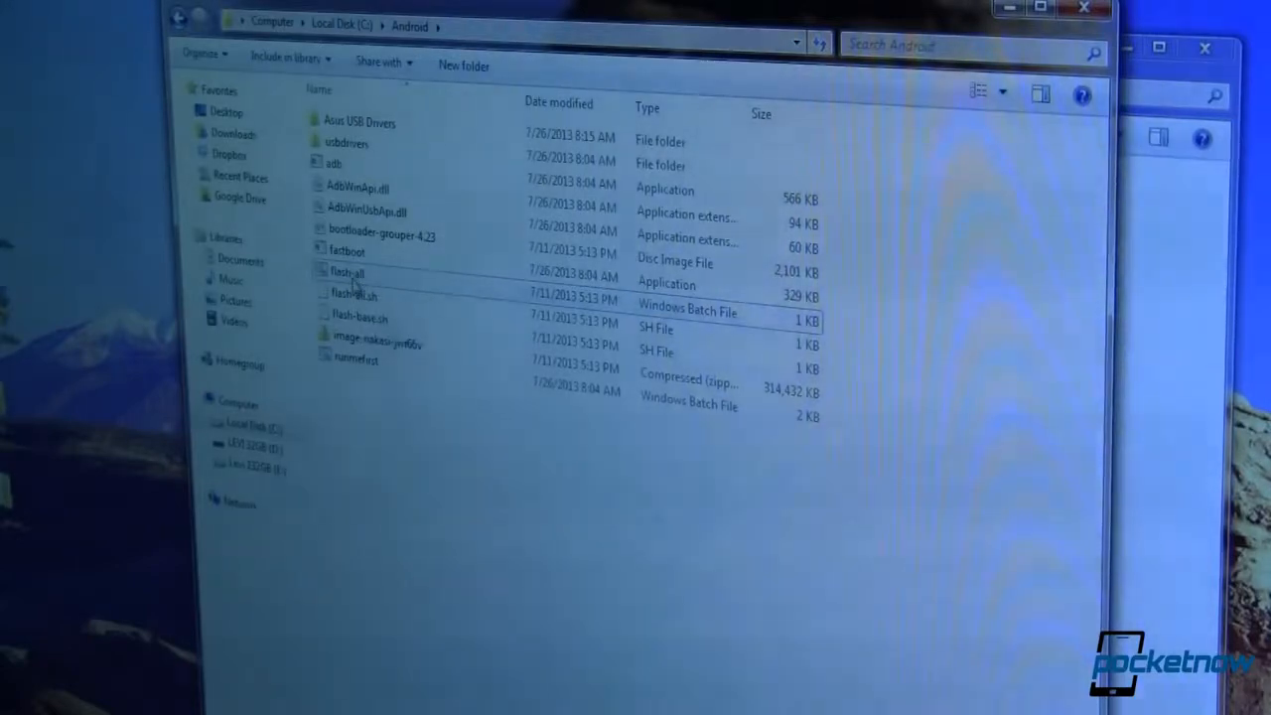
Step: Run flash-all.bat from C:\Android to erase and reflash the tablet with stock Android
double_click(348, 272)
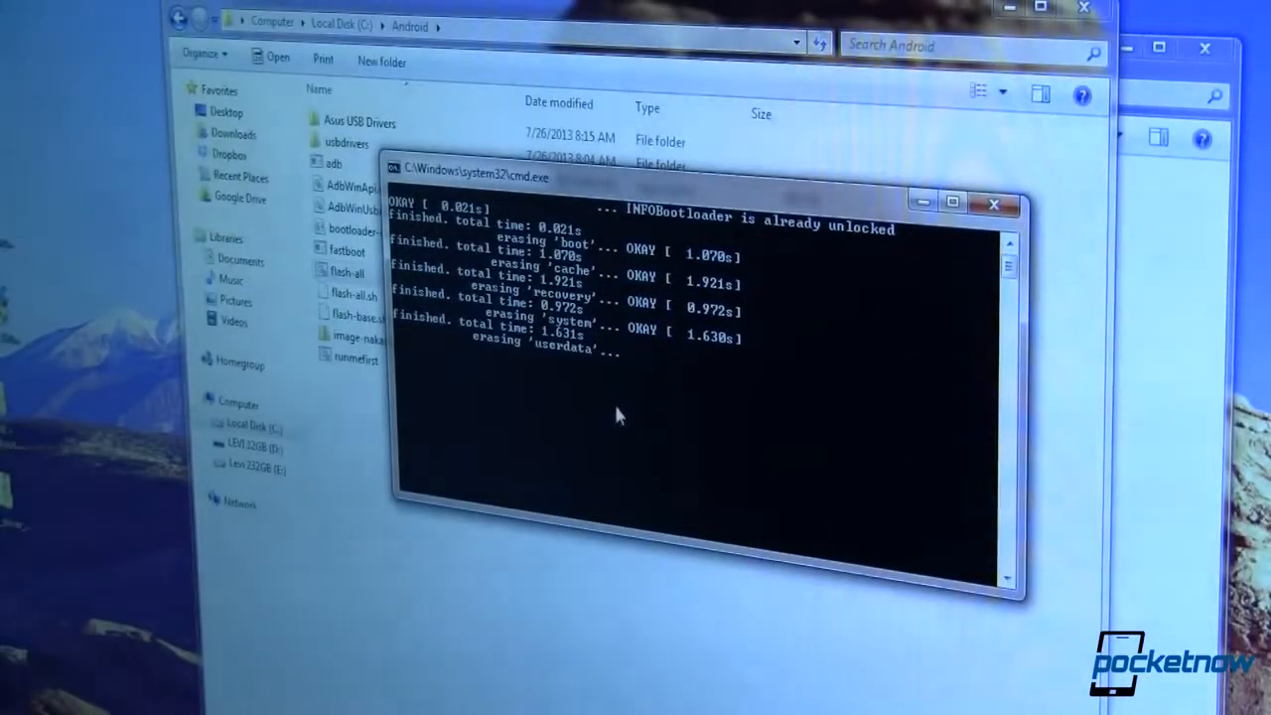
mouse_move(552, 354)
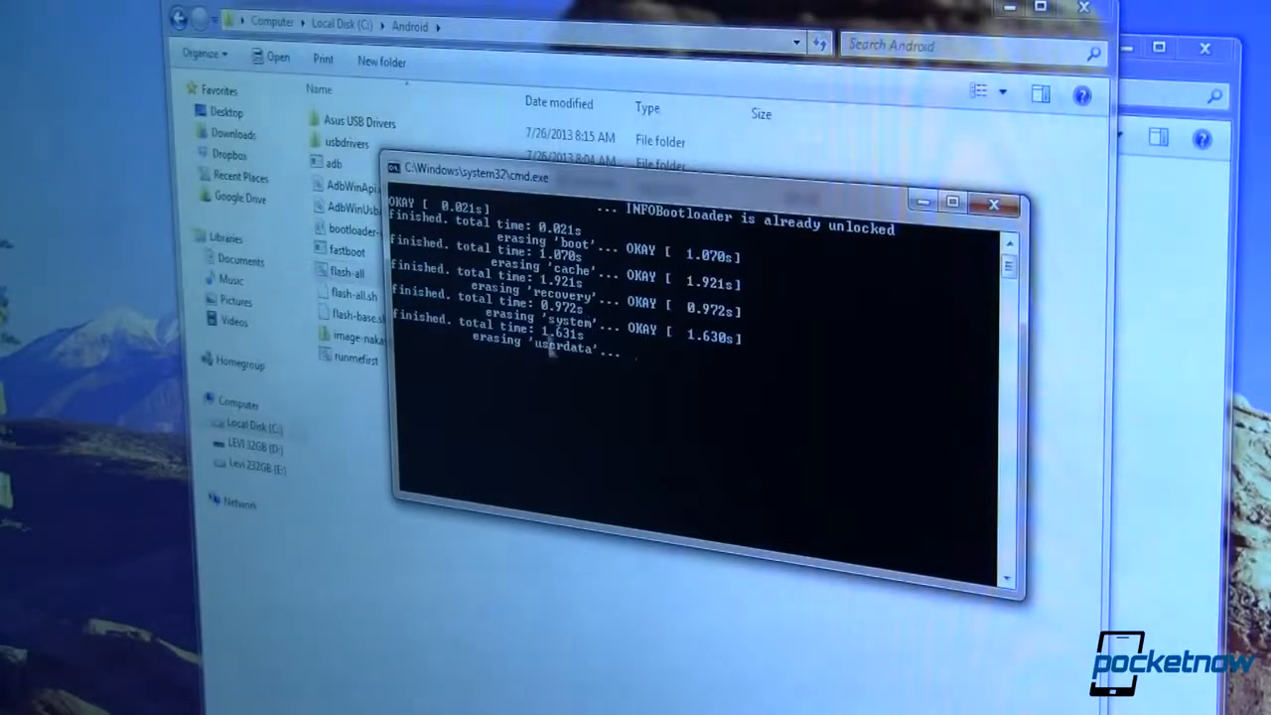
mouse_move(556, 390)
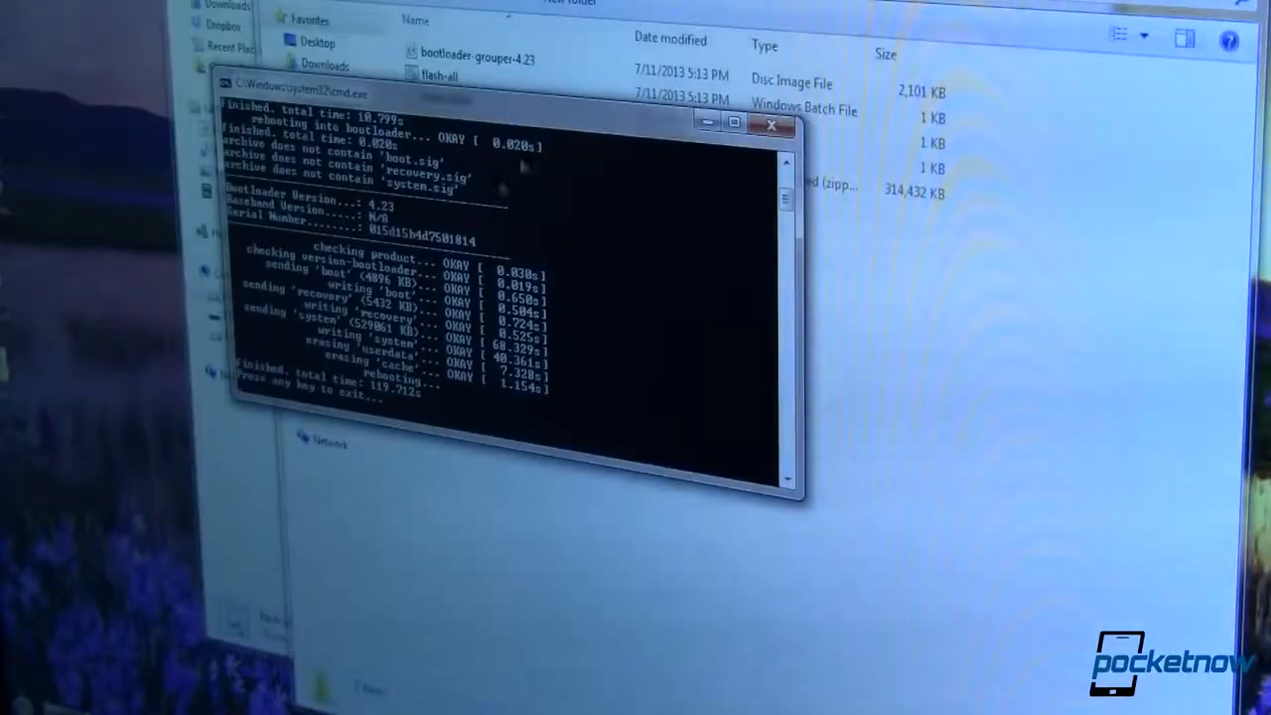
mouse_move(572, 243)
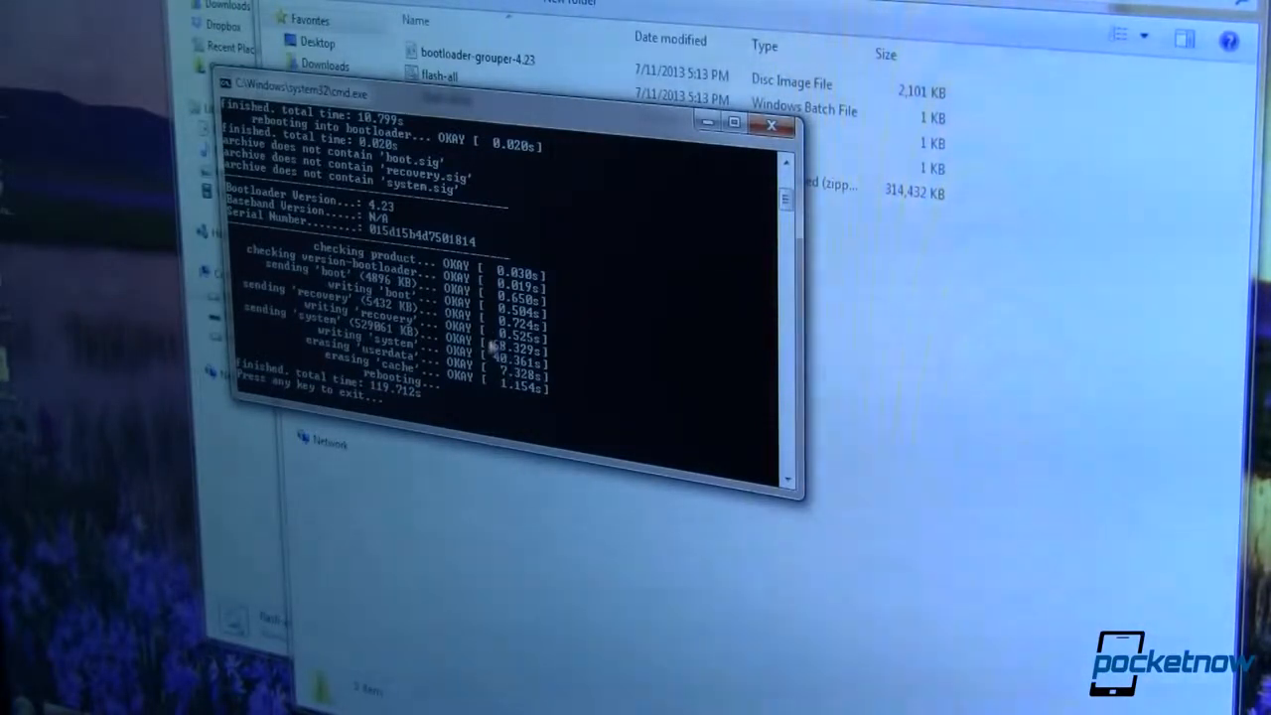
mouse_move(600, 368)
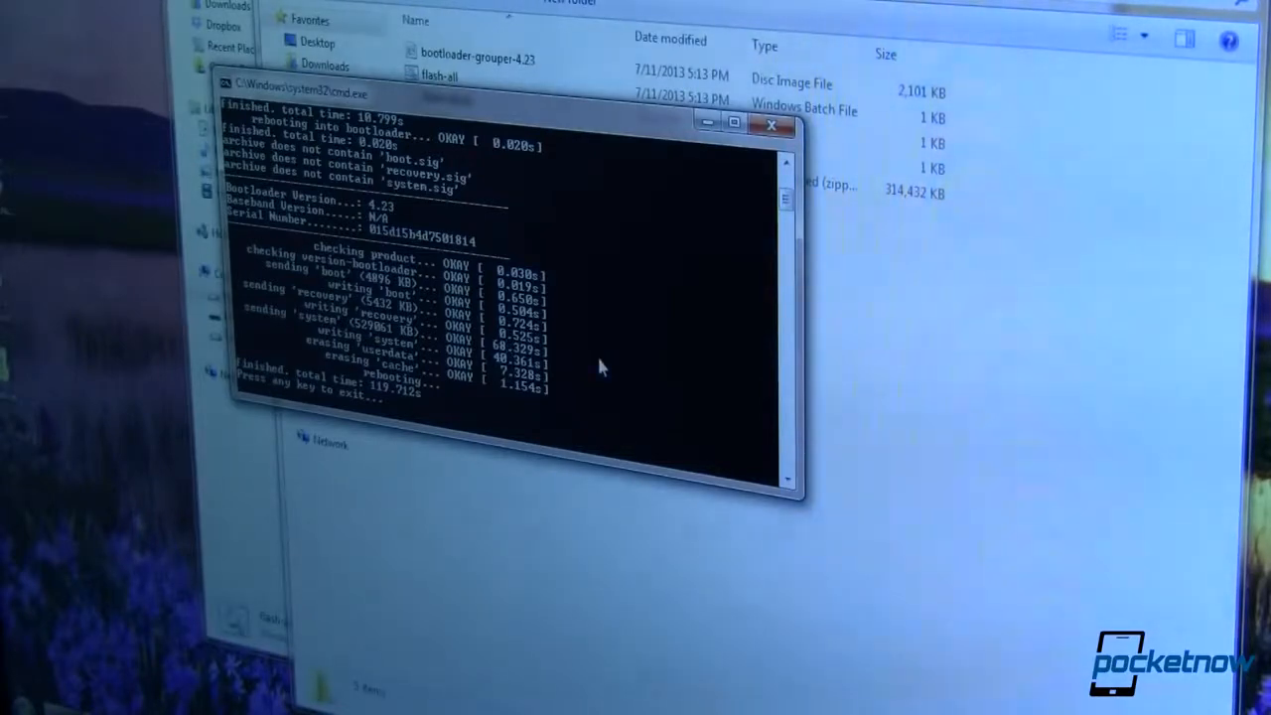
mouse_move(544, 256)
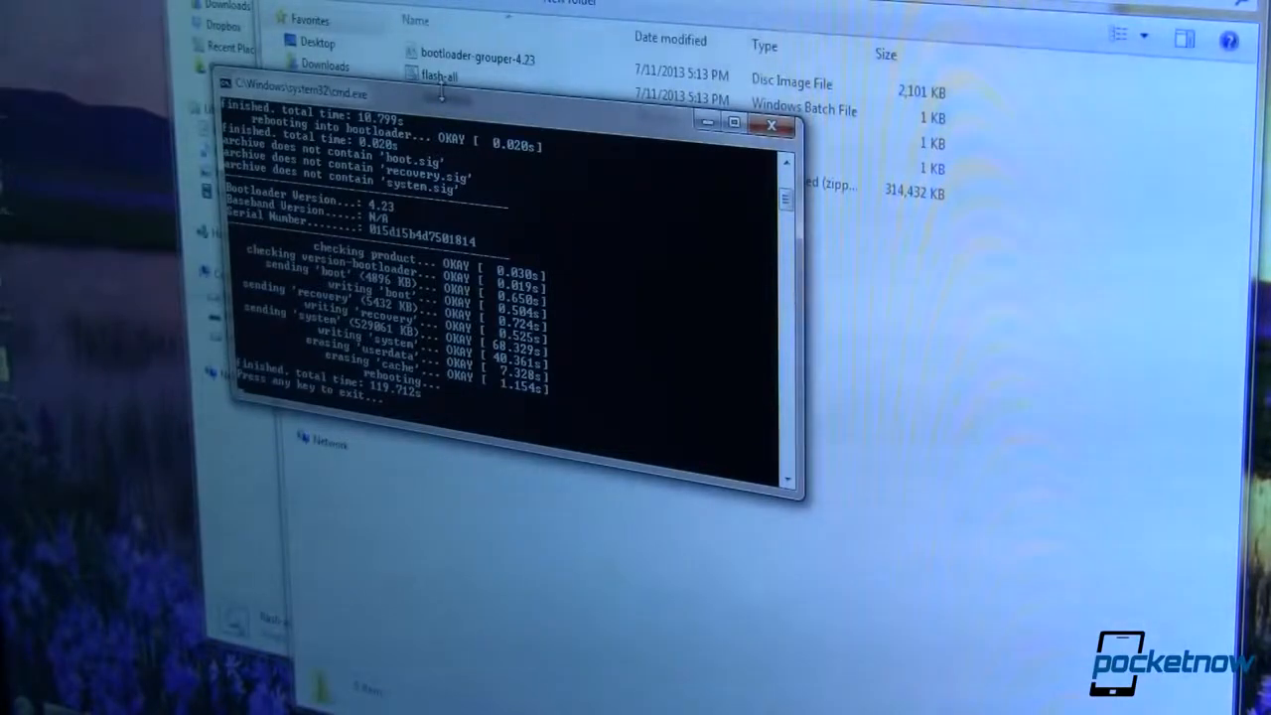
mouse_move(461, 108)
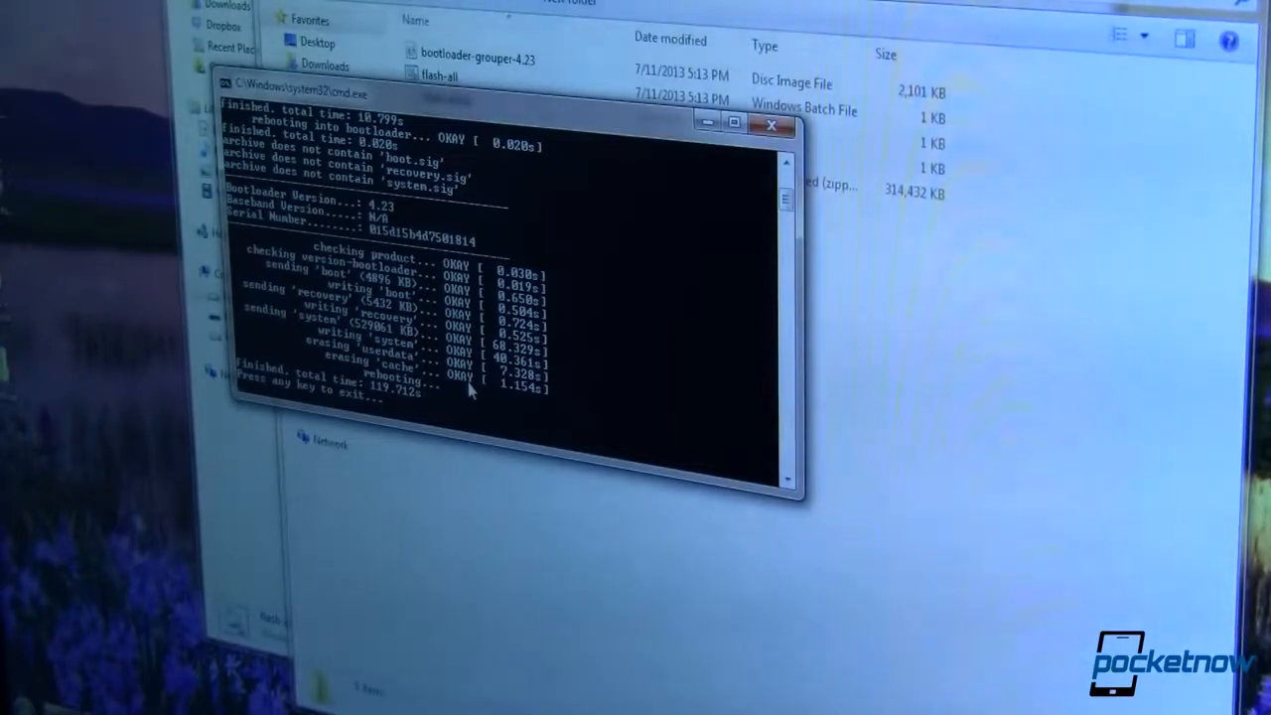
mouse_move(537, 286)
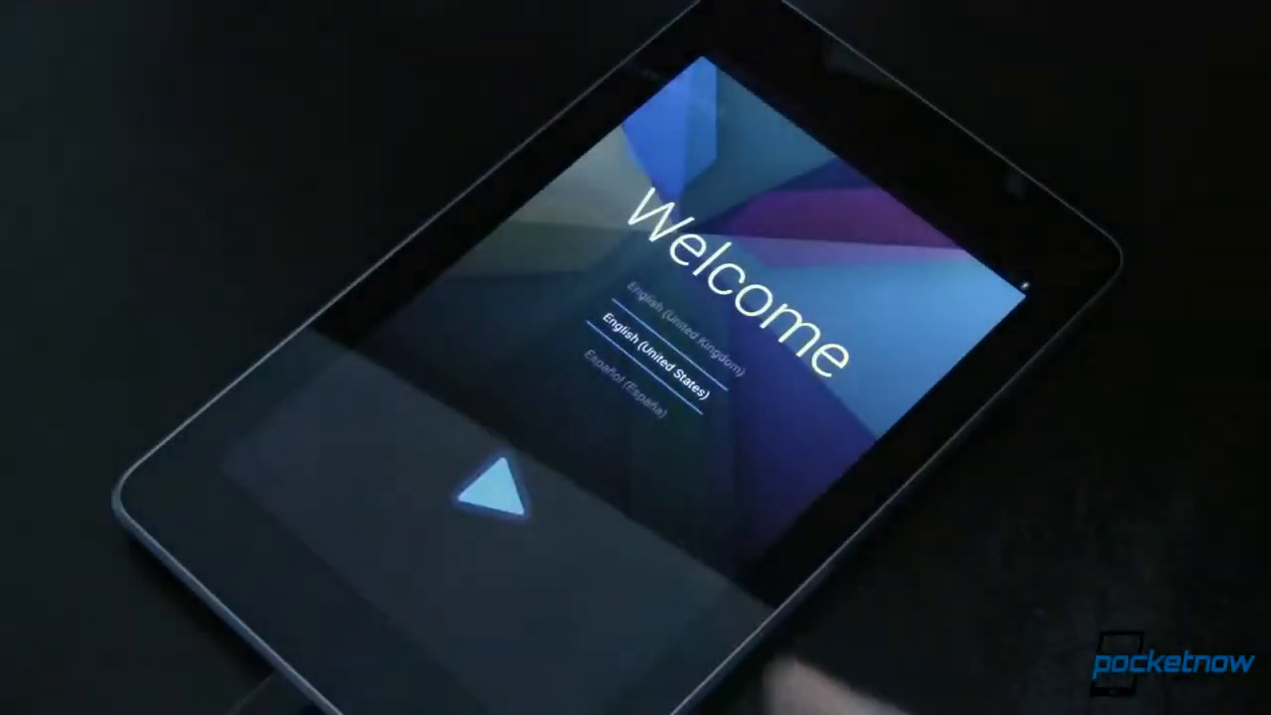
Step: Start setup in English (United States) and enter the owner's first name 'Joe'
click(493, 483)
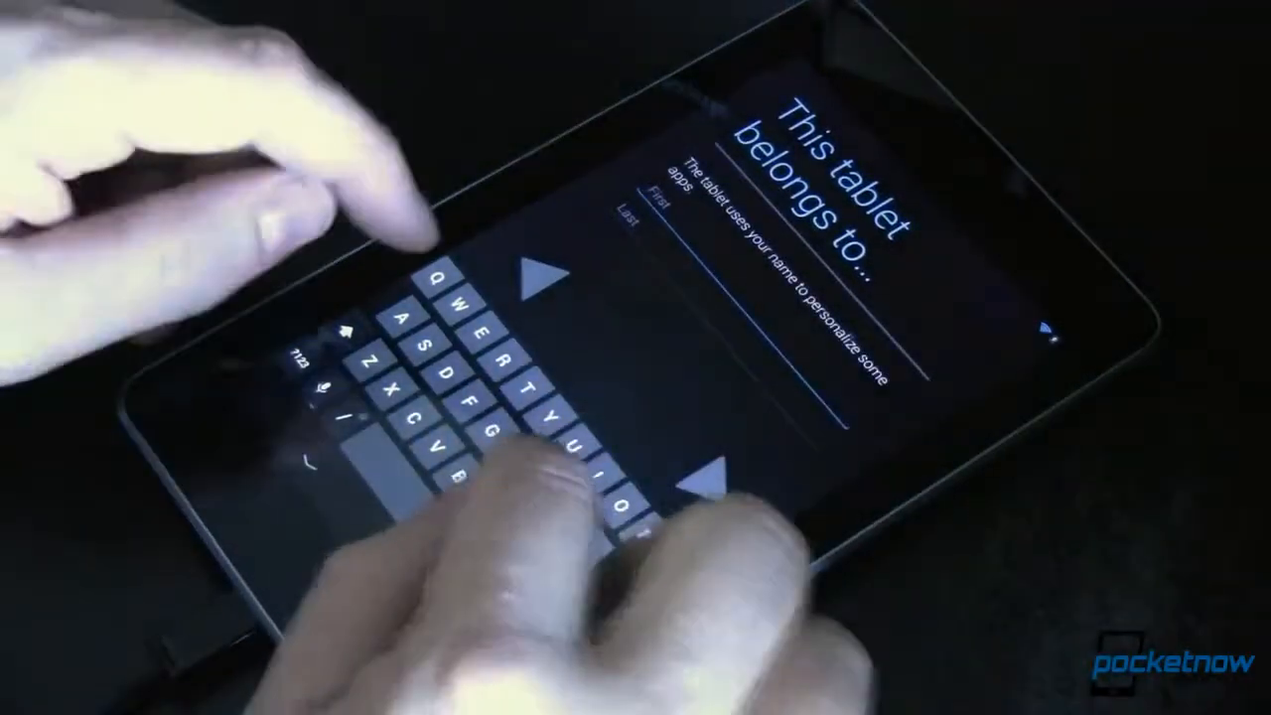
text(Joe)
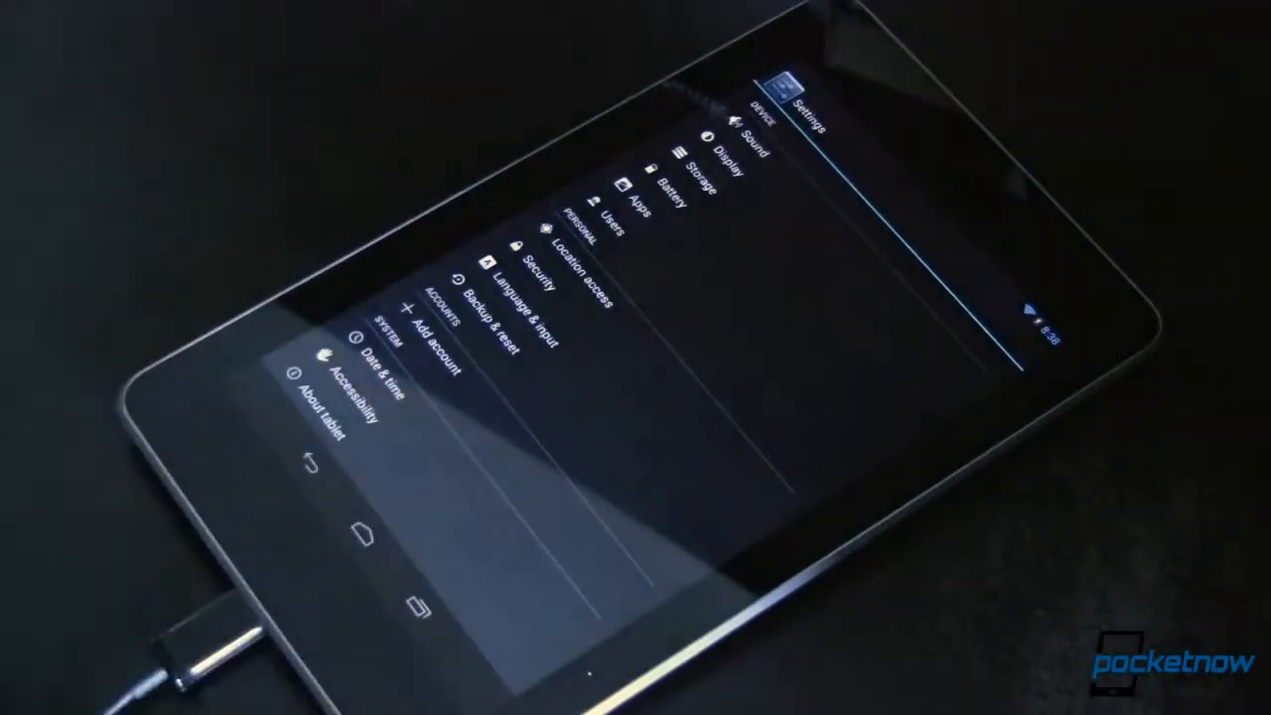
Step: Go to About tablet's build information to tap Build number and unlock Developer options
click(324, 405)
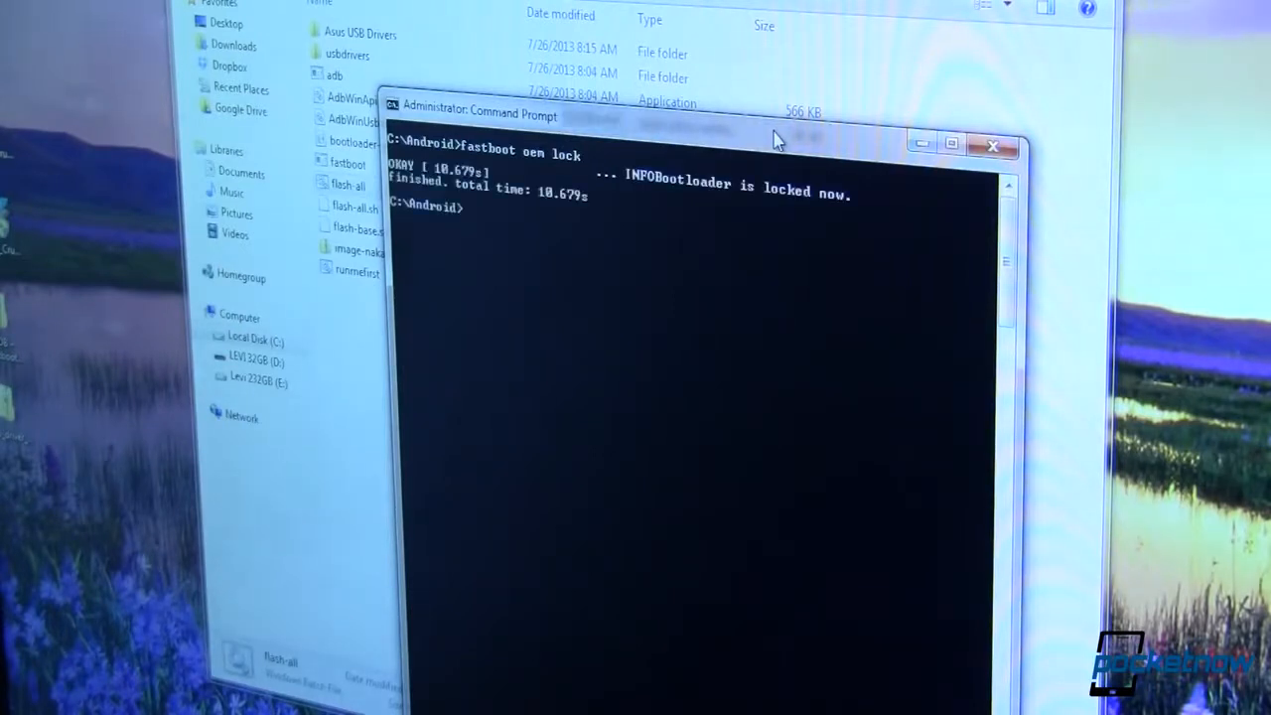
mouse_move(691, 192)
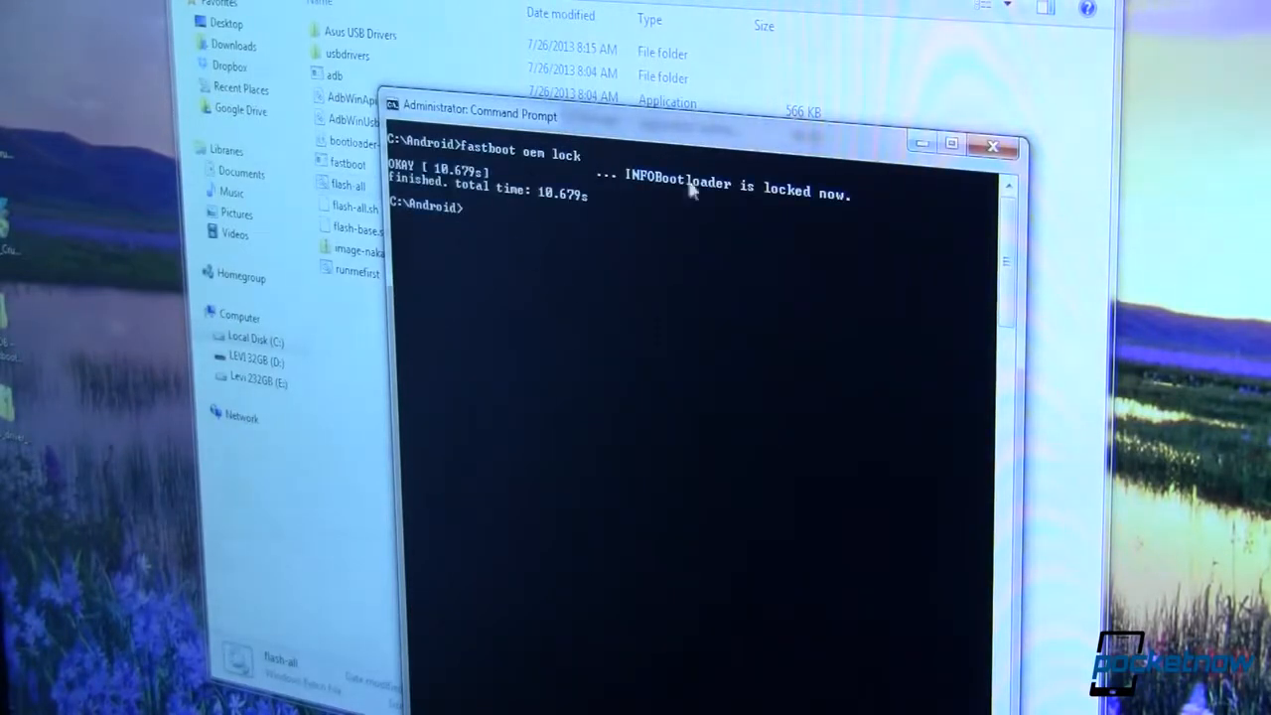
mouse_move(529, 242)
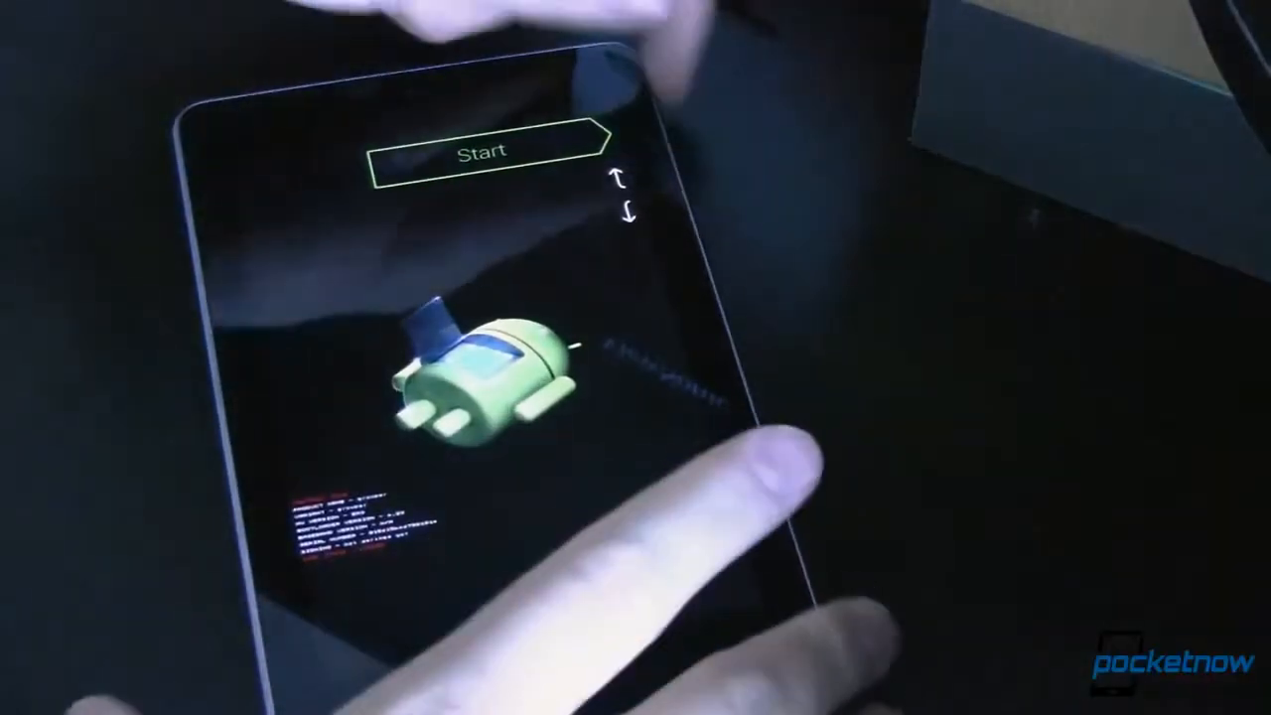
Step: Choose Start in the bootloader menu so the Nexus 7 boots into Android
click(485, 151)
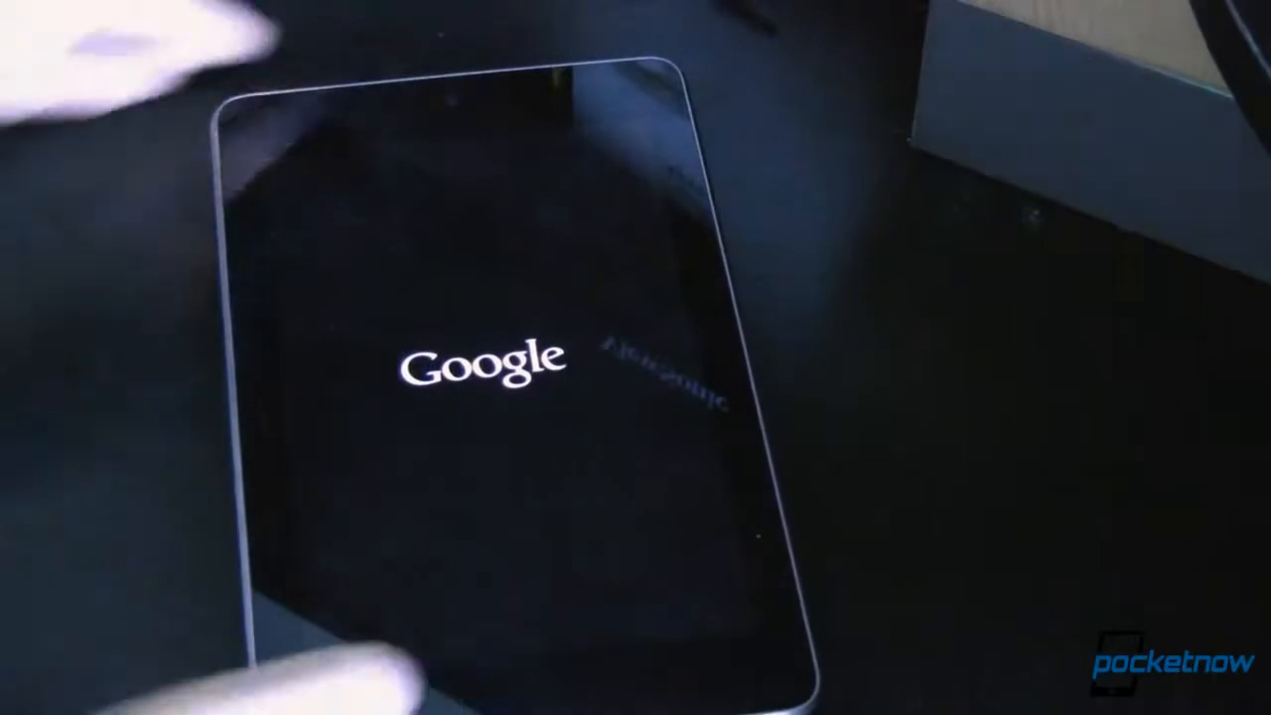